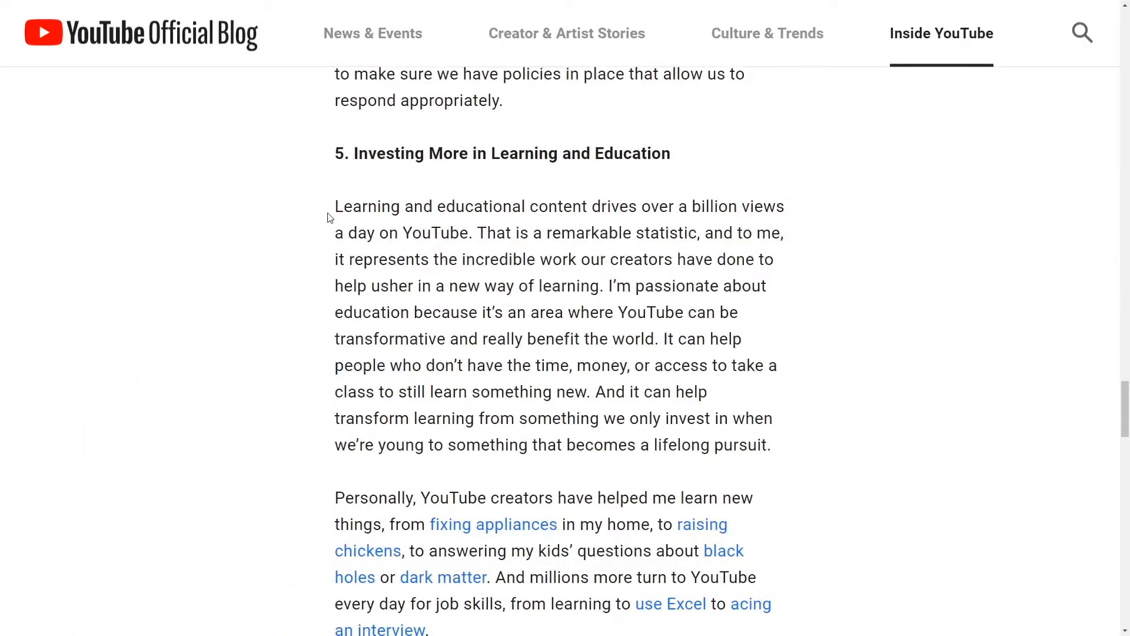
Give the 'Flixier - cloud video editing' video a thumbs-up and subscribe to Flixier
{"action": "left_click_drag", "start_coordinate": [334, 206], "coordinate": [636, 206]}
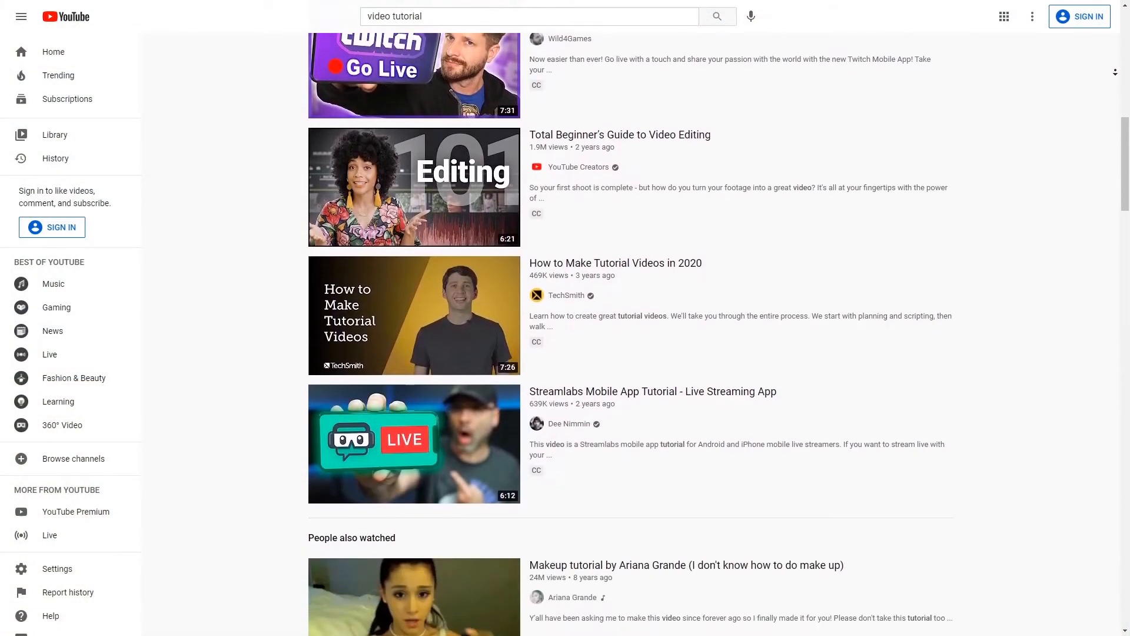
{"action": "scroll", "scroll_direction": "down", "scroll_amount": 3}
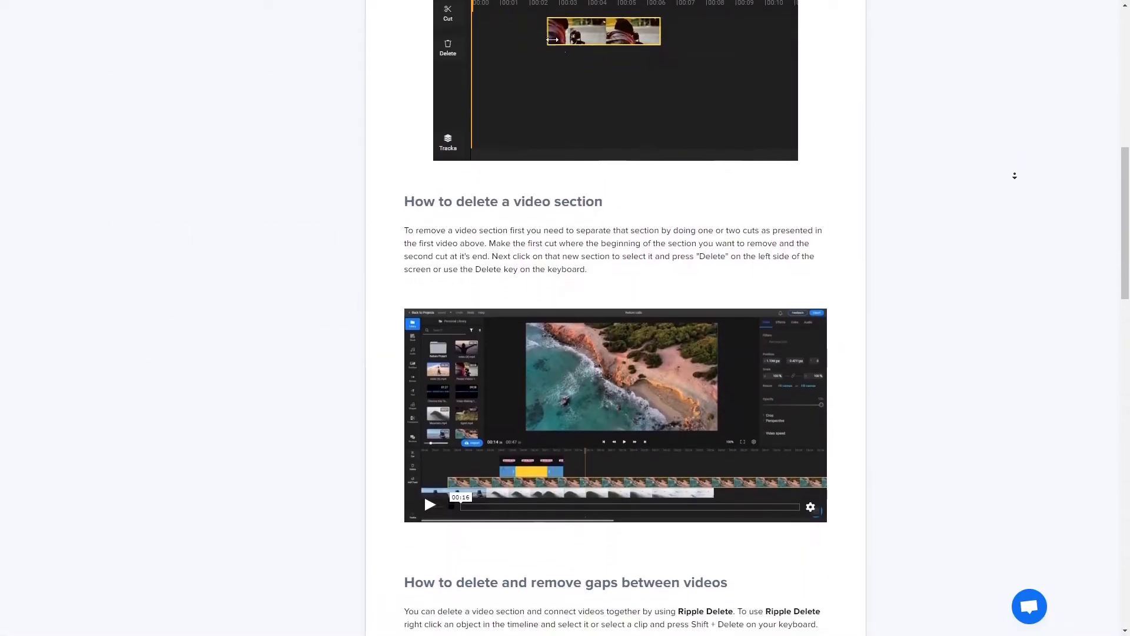
{"action": "scroll", "scroll_direction": "down", "scroll_amount": 3}
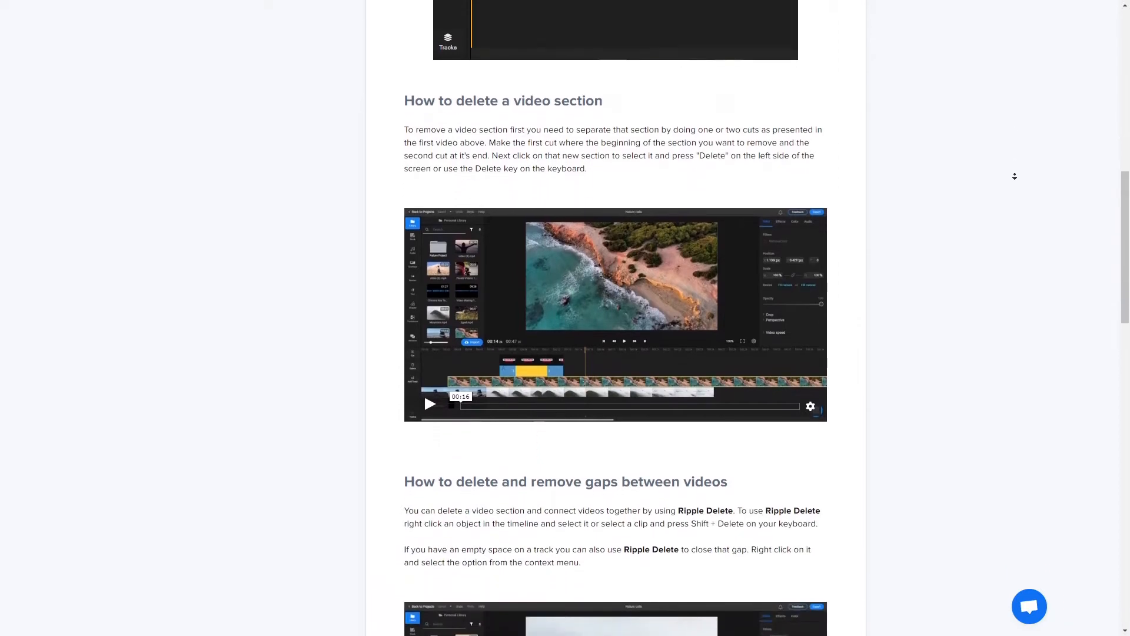
{"action": "scroll", "scroll_direction": "down", "scroll_amount": 3}
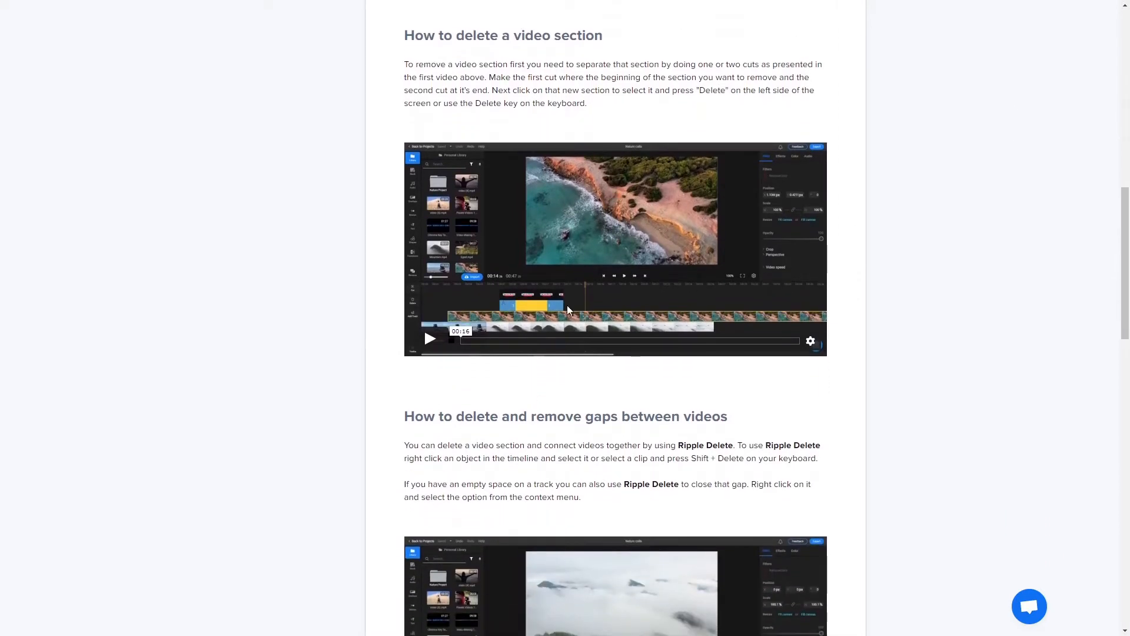
{"action": "left_click", "coordinate": [430, 339]}
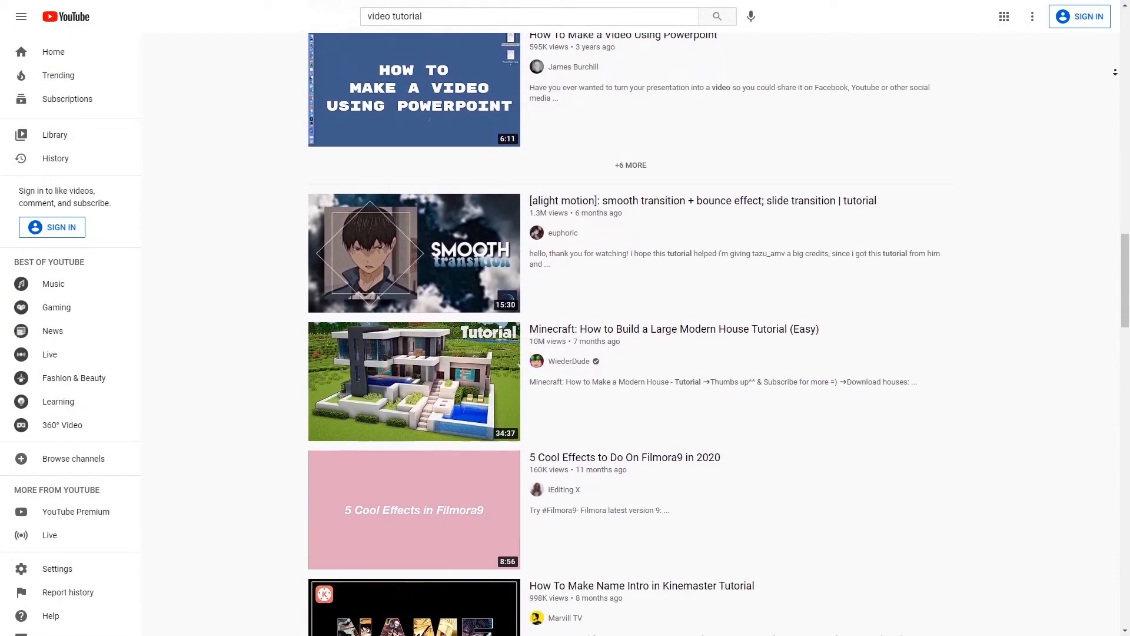
{"action": "scroll", "scroll_direction": "down", "scroll_amount": 3}
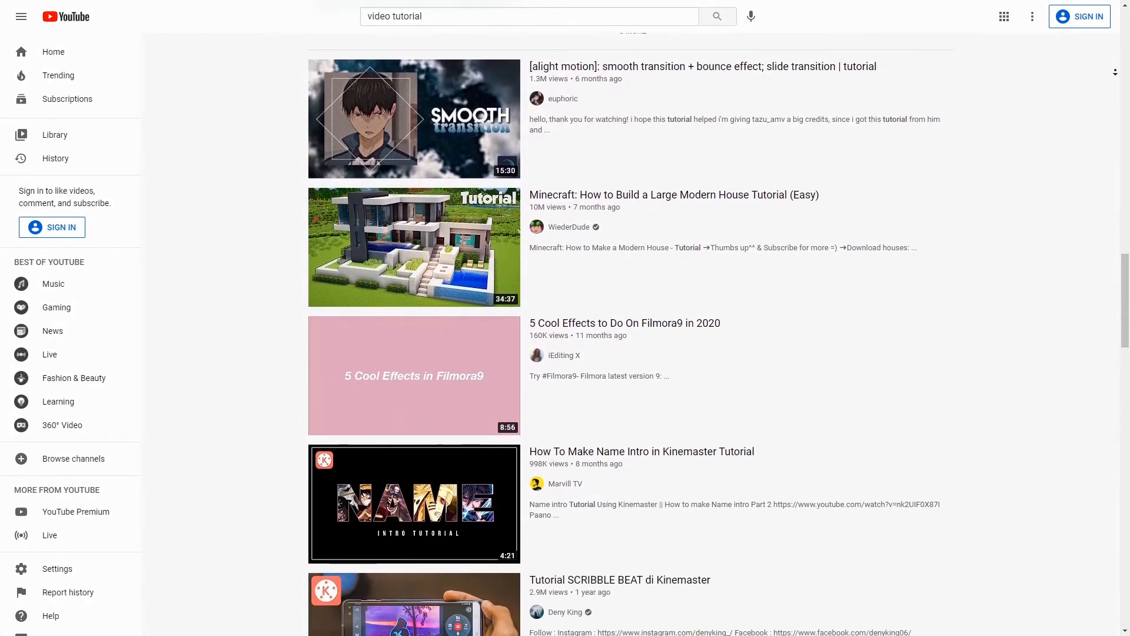
{"action": "scroll", "scroll_direction": "down", "scroll_amount": 3}
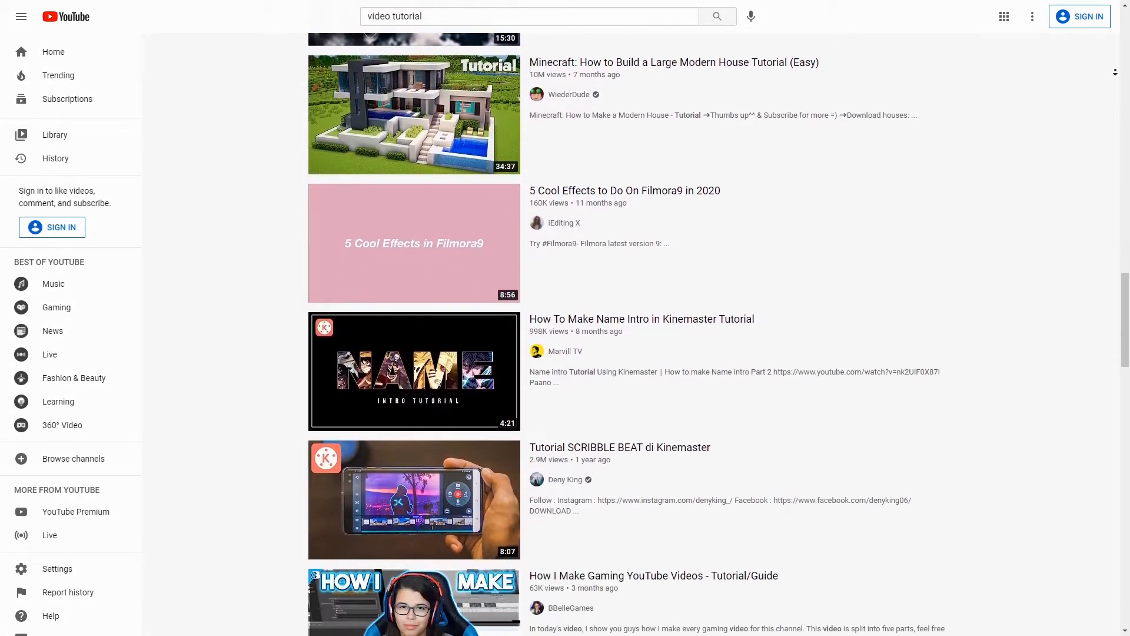
{"action": "scroll", "scroll_direction": "down", "scroll_amount": 3}
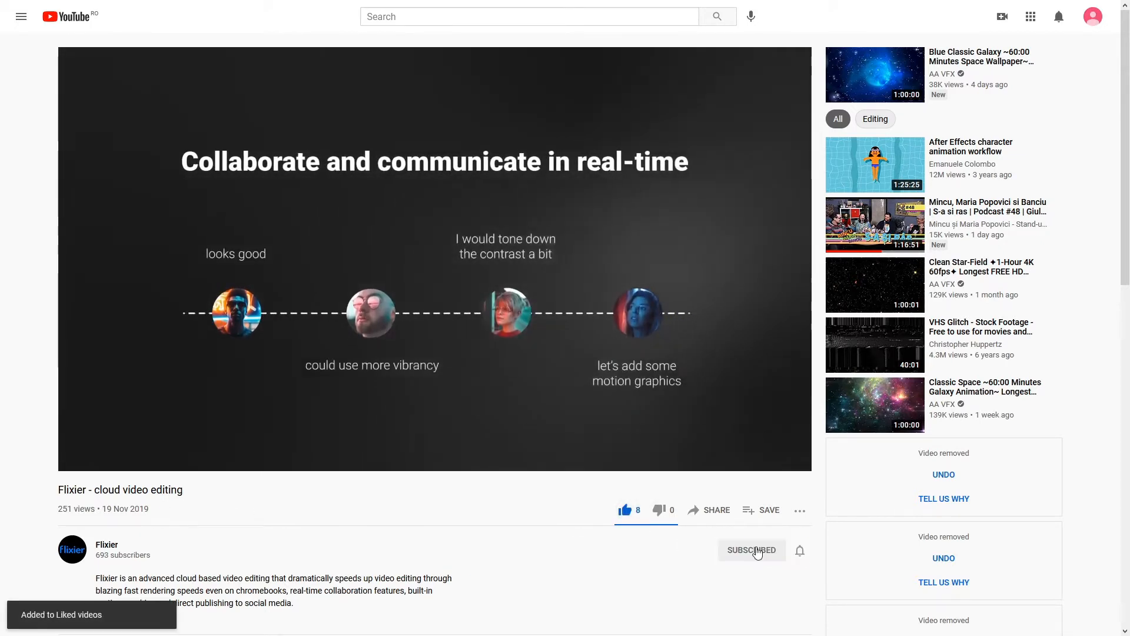
{"action": "left_click", "coordinate": [799, 549]}
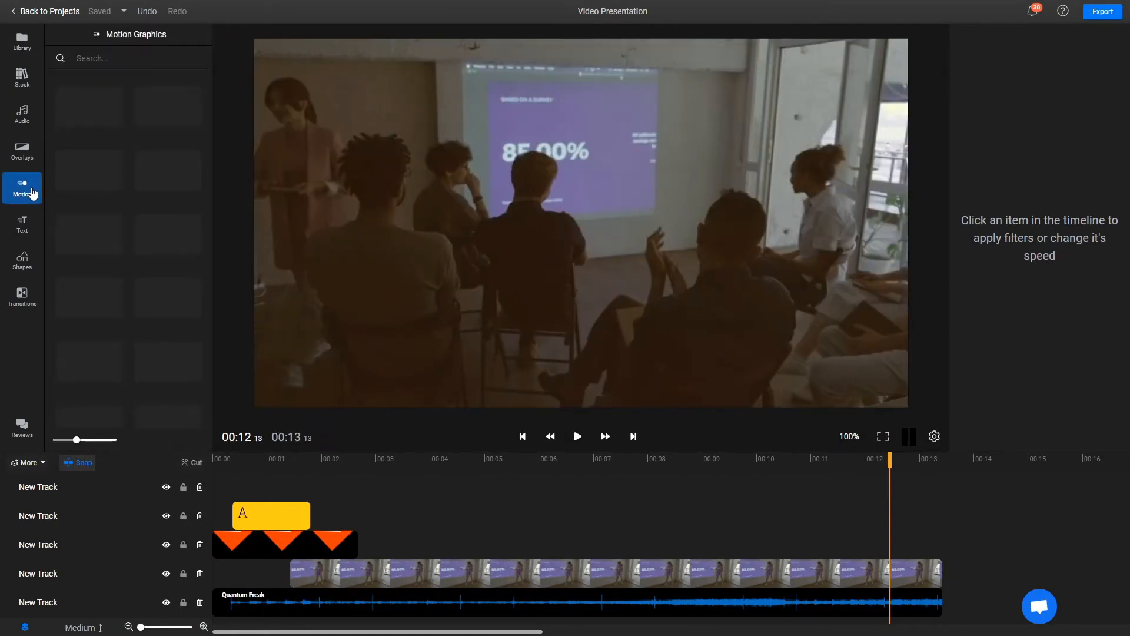
Open Motion Graphics from the Motion entry in Flixier's left sidebar
{"action": "left_click", "coordinate": [23, 188]}
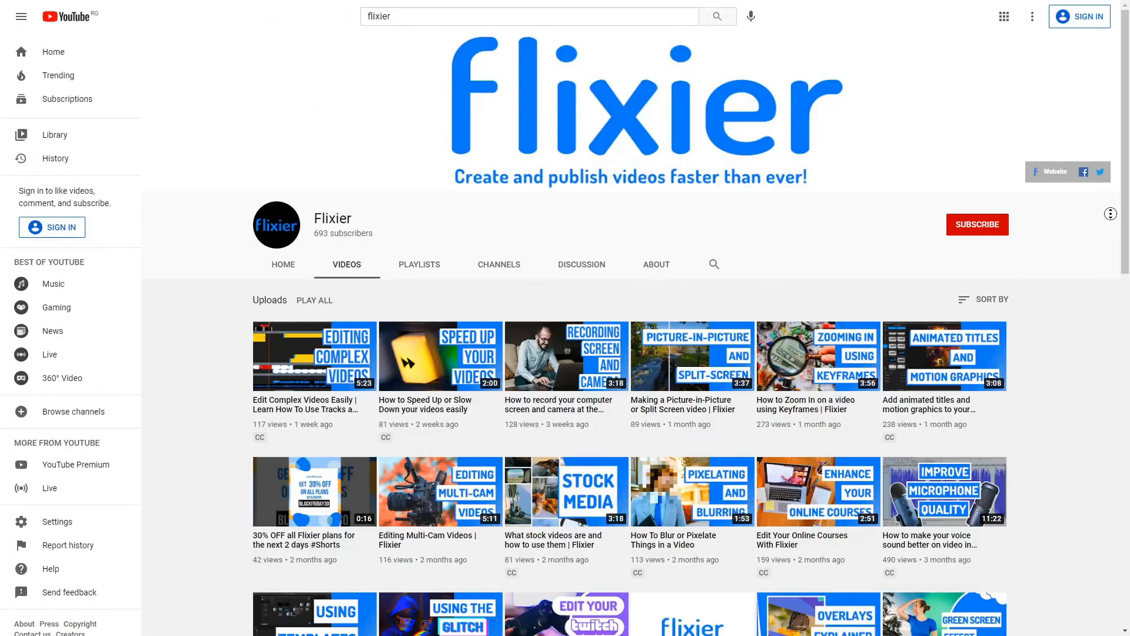
{"action": "scroll", "scroll_direction": "down", "scroll_amount": 3}
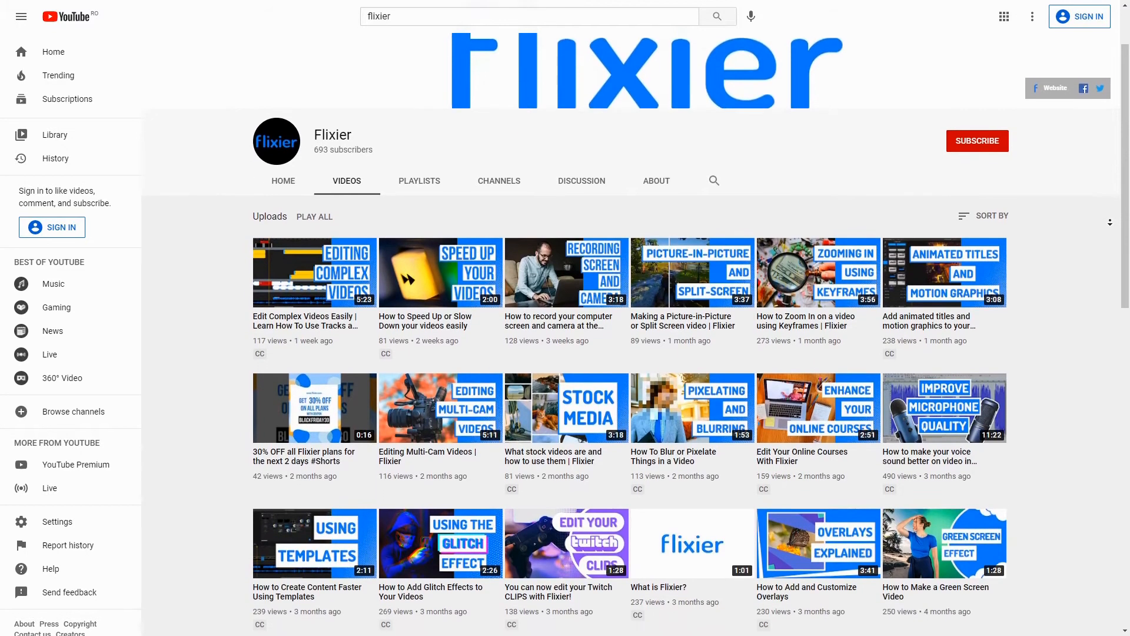
{"action": "scroll", "scroll_direction": "down", "scroll_amount": 3}
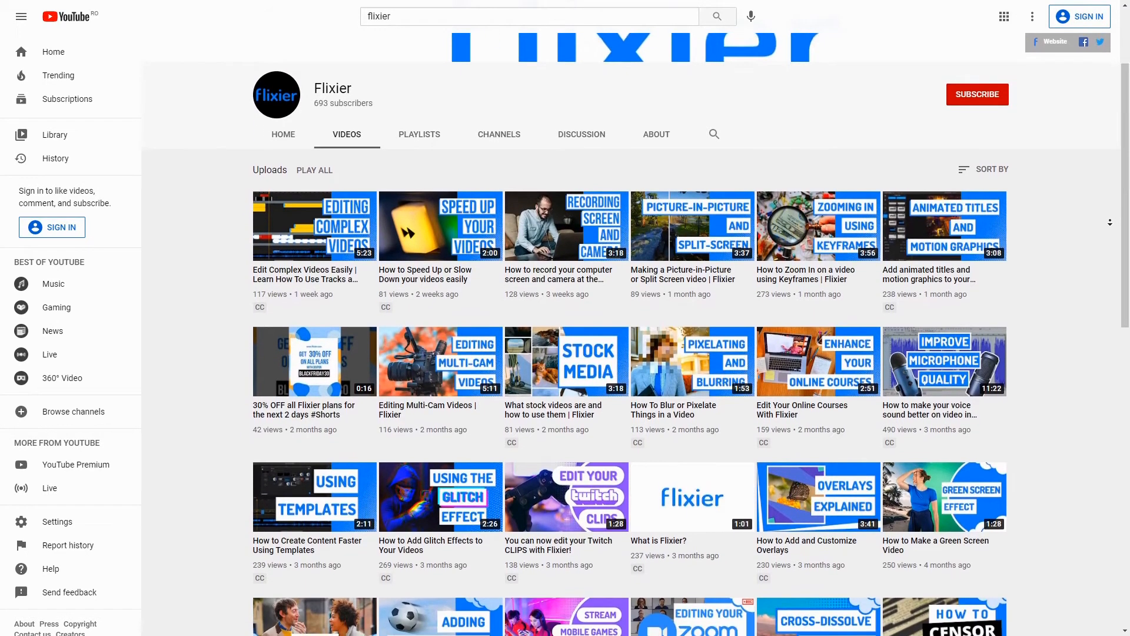
{"action": "scroll", "scroll_direction": "down", "scroll_amount": 3}
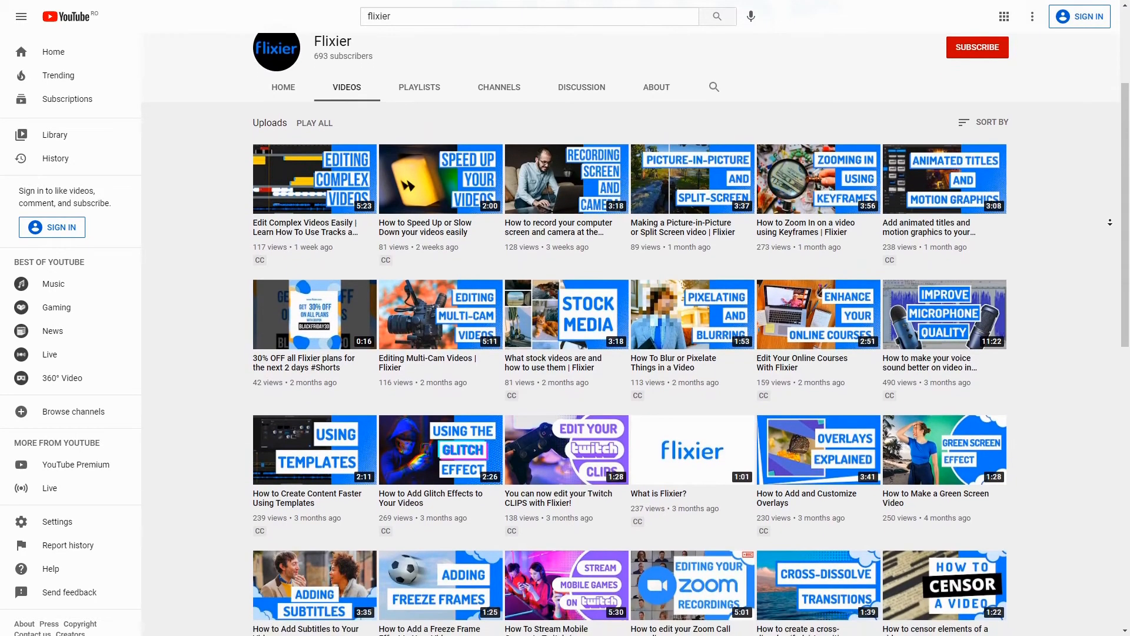
{"action": "scroll", "scroll_direction": "down", "scroll_amount": 3}
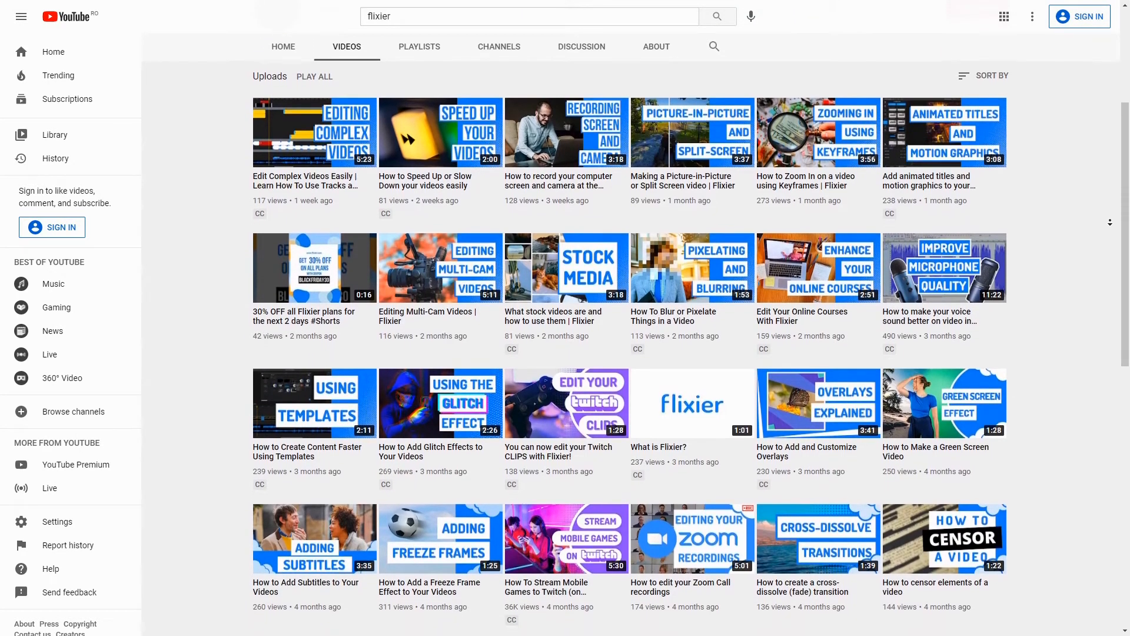
{"action": "scroll", "scroll_direction": "down", "scroll_amount": 3}
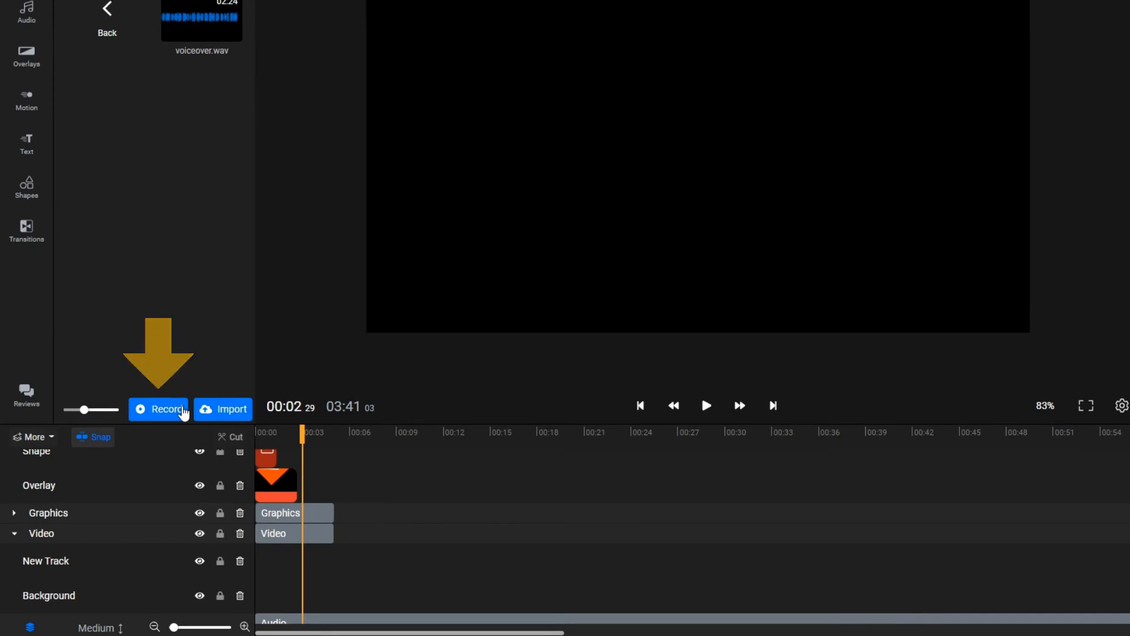
Open the 'Pick a layout' dialog from the Record button below the media library
{"action": "left_click", "coordinate": [158, 409]}
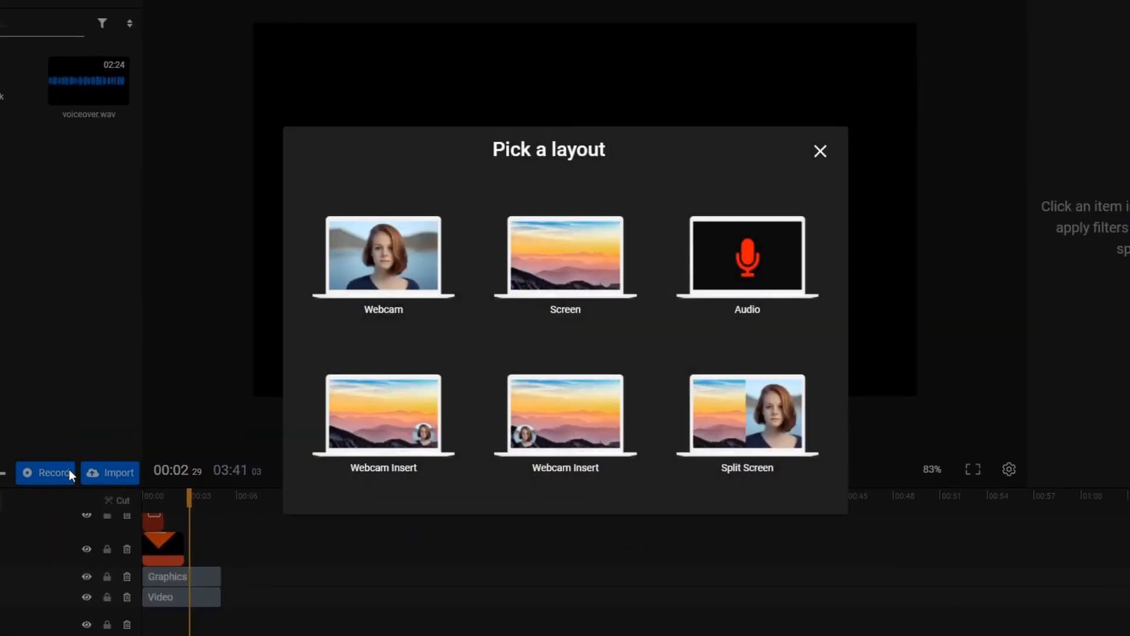